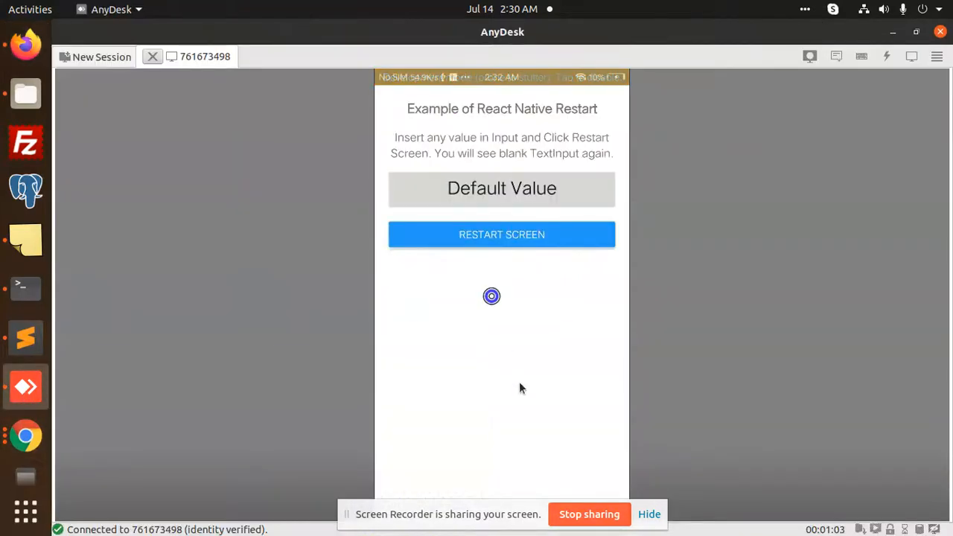
- Scroll the react-native-restart readme in Firefox to the Manual Android Installation section
left_click(502, 234)
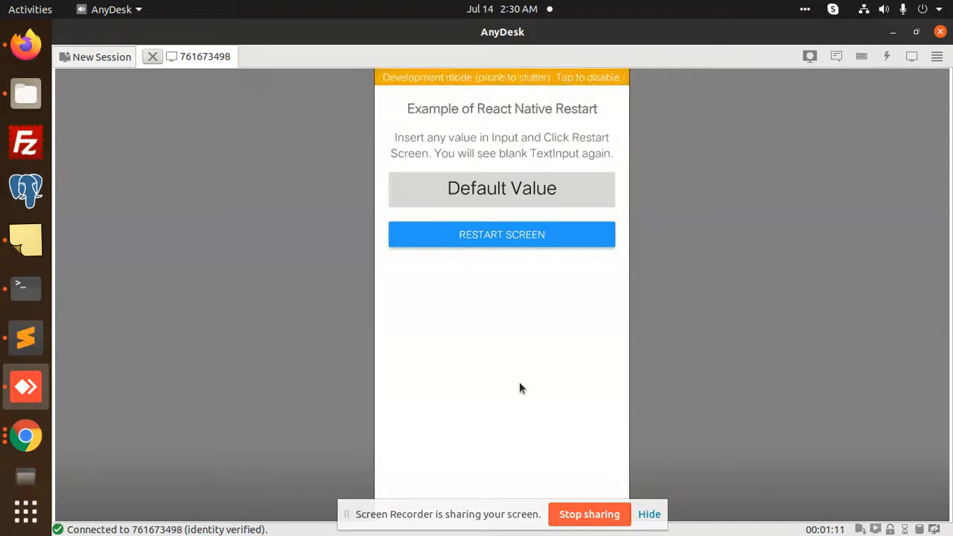
left_click(460, 296)
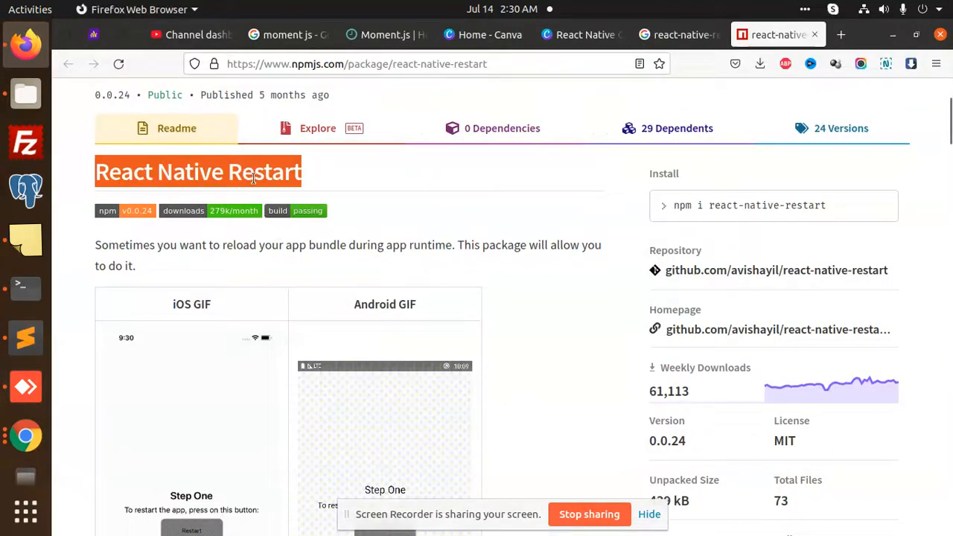
scroll("down", 3)
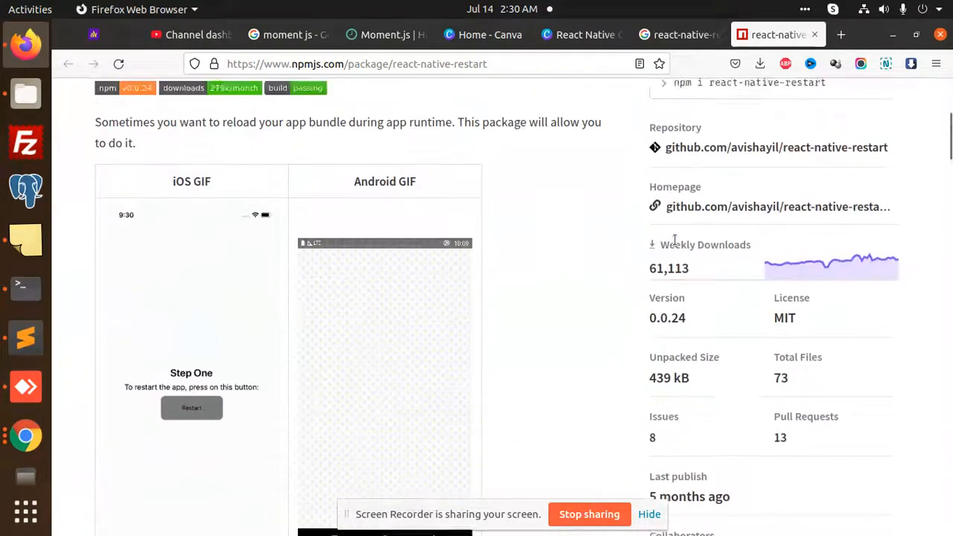
scroll("down", 3)
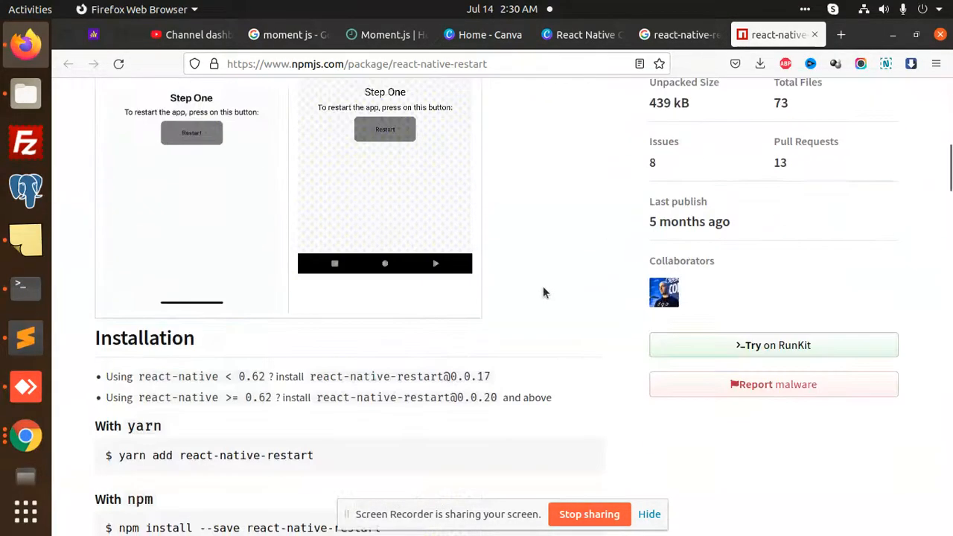
scroll("down", 3)
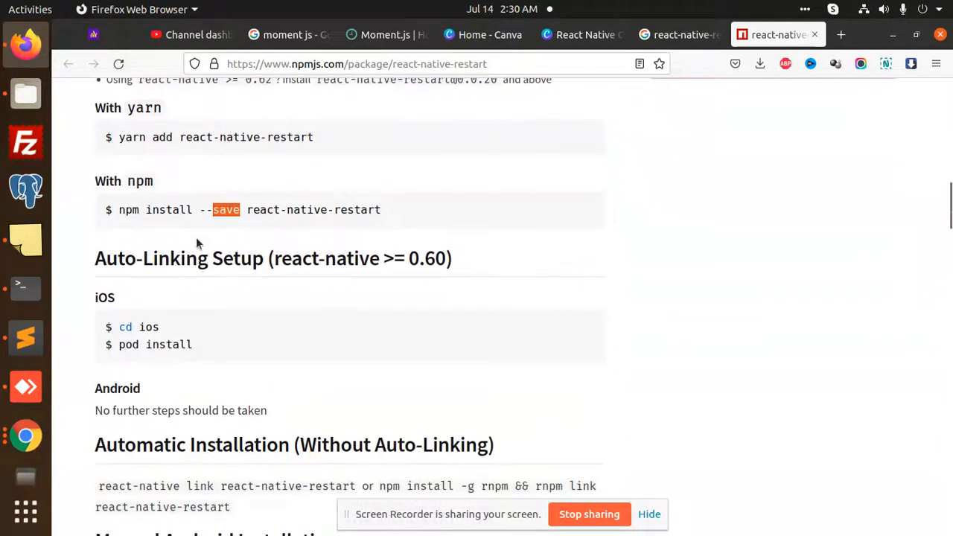
scroll("down", 3)
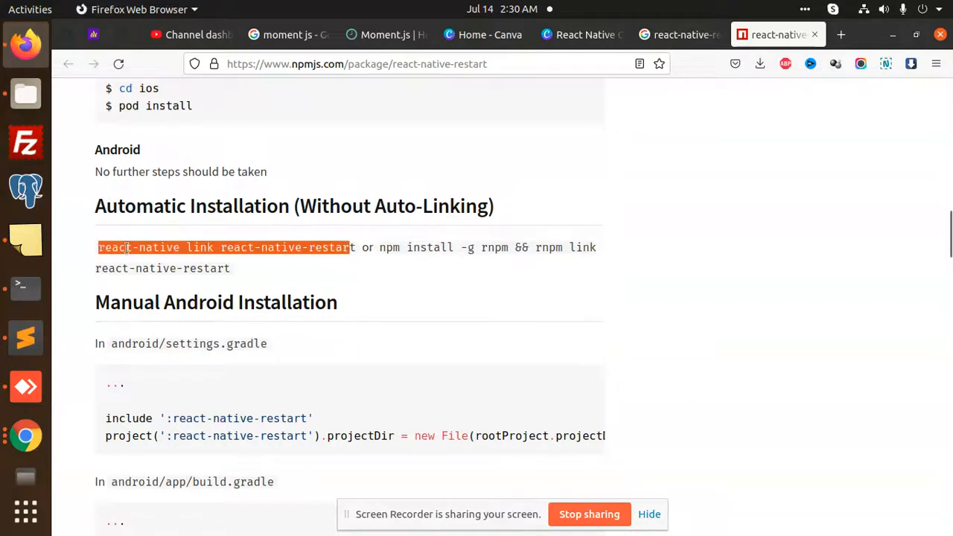
scroll("down", 3)
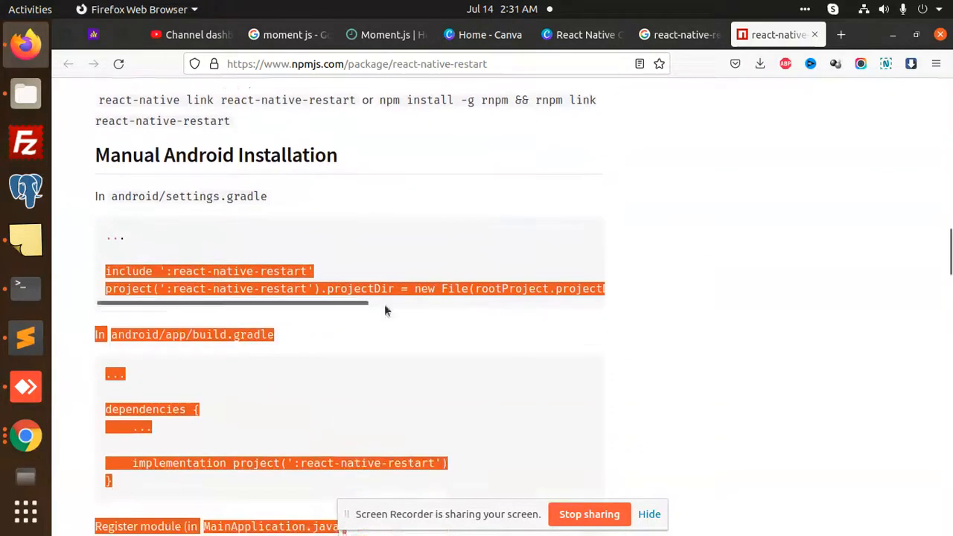
scroll("down", 3)
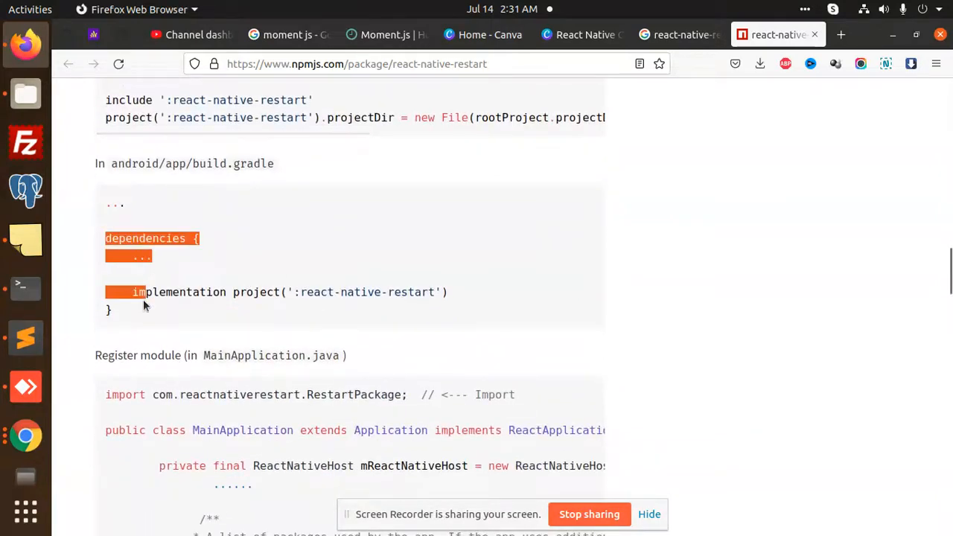
scroll("down", 3)
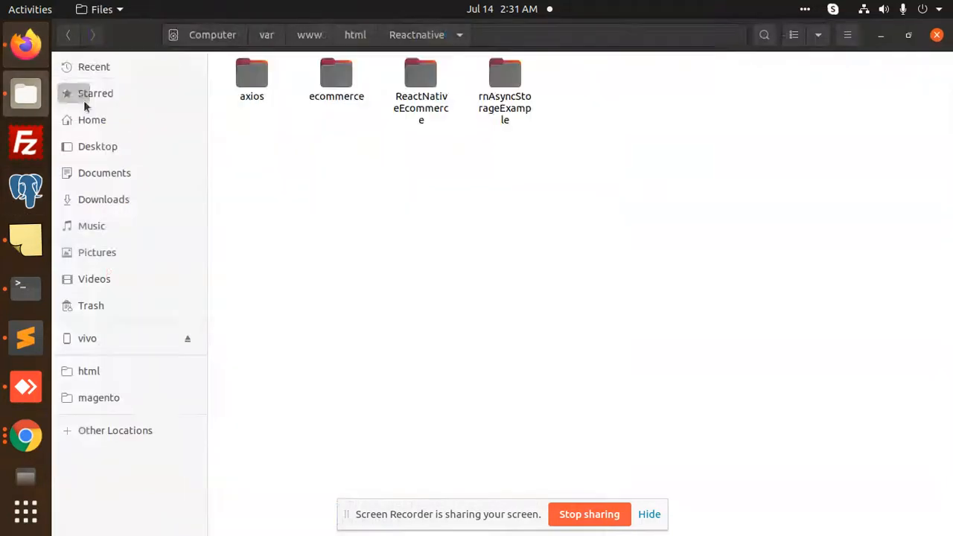
- Browse axios > android > app > src > main > java > com > axios to MainApplication.java
double_click(252, 79)
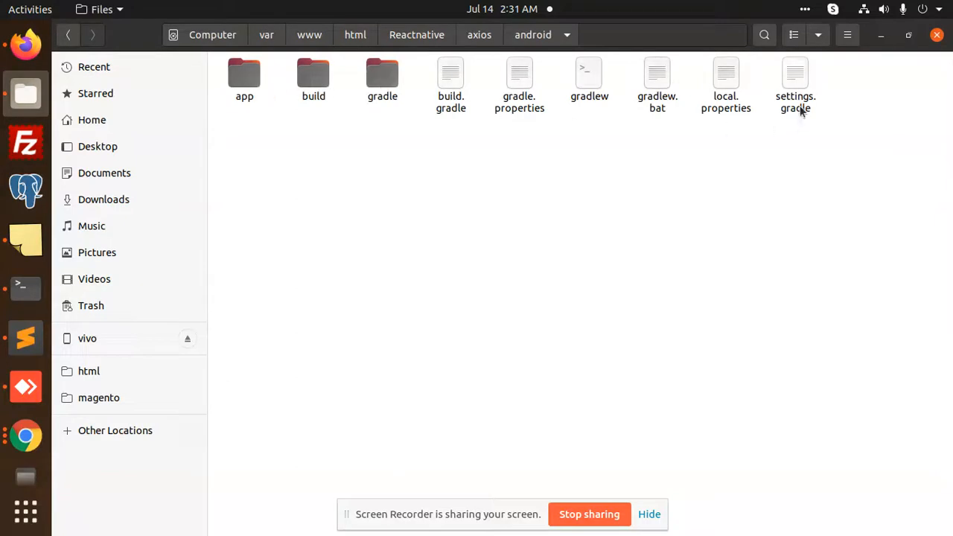
double_click(796, 82)
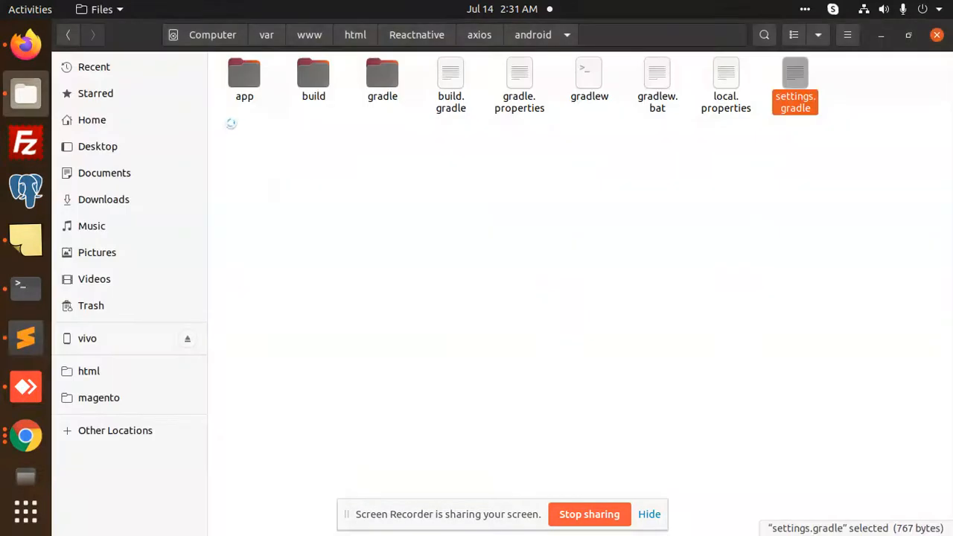
double_click(244, 78)
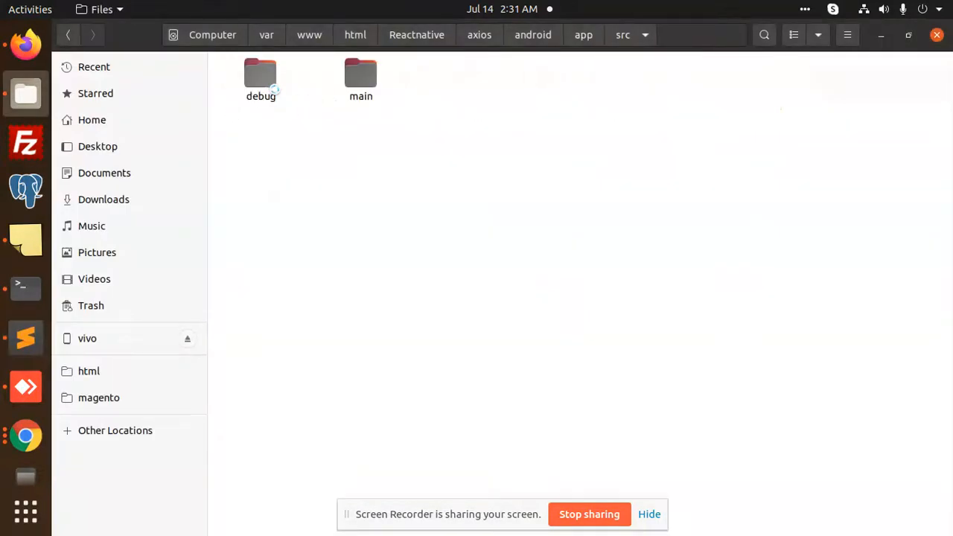
double_click(362, 78)
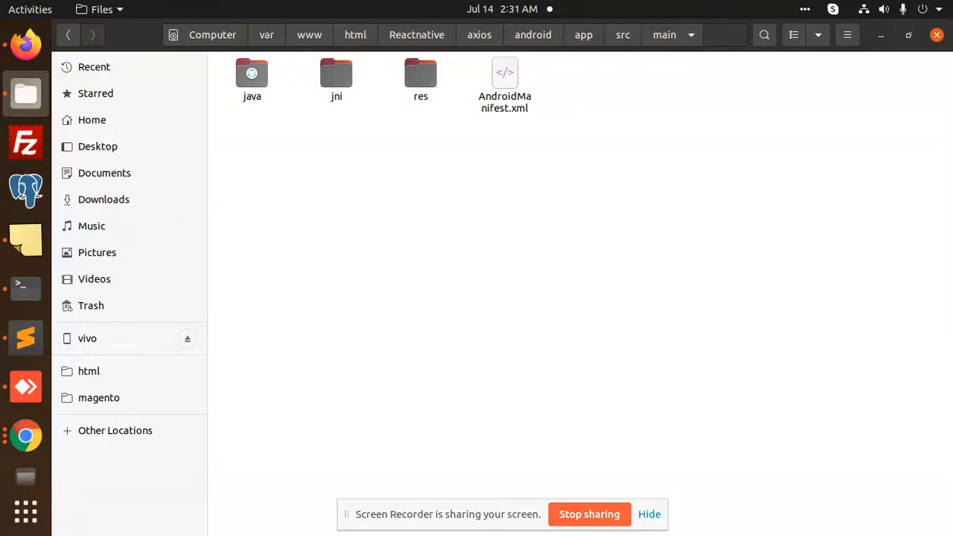
double_click(252, 73)
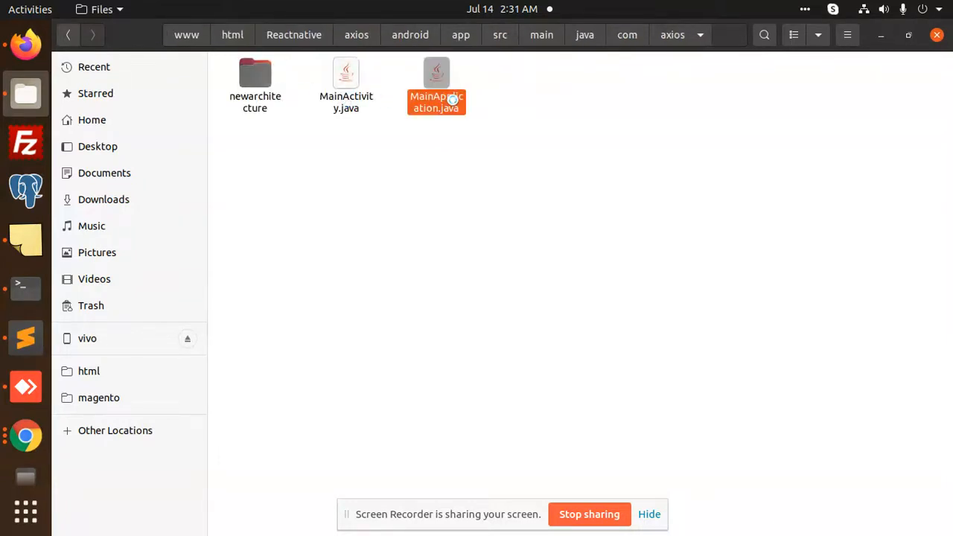
double_click(436, 85)
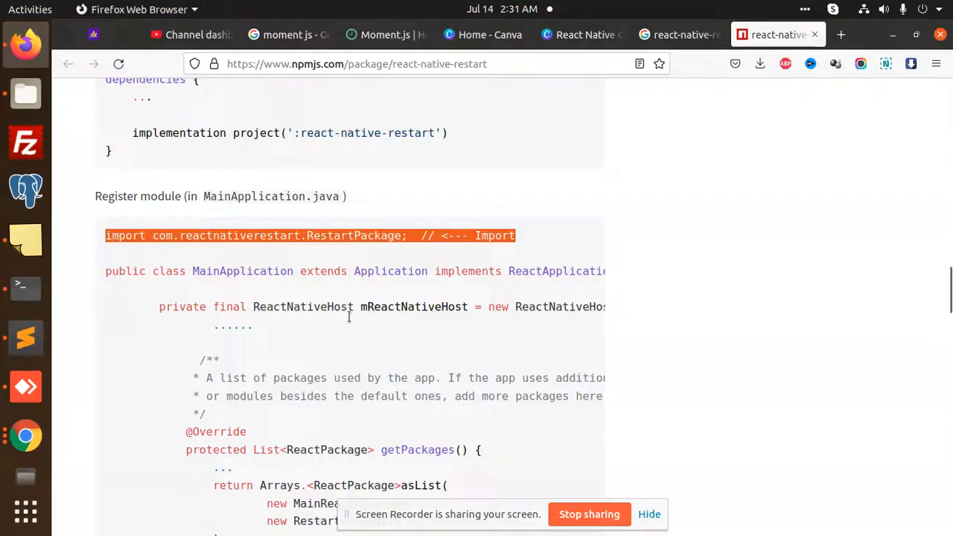
- Scroll the readme to the Usage example importing RNRestart and calling RNRestart.Restart()
scroll("down", 3)
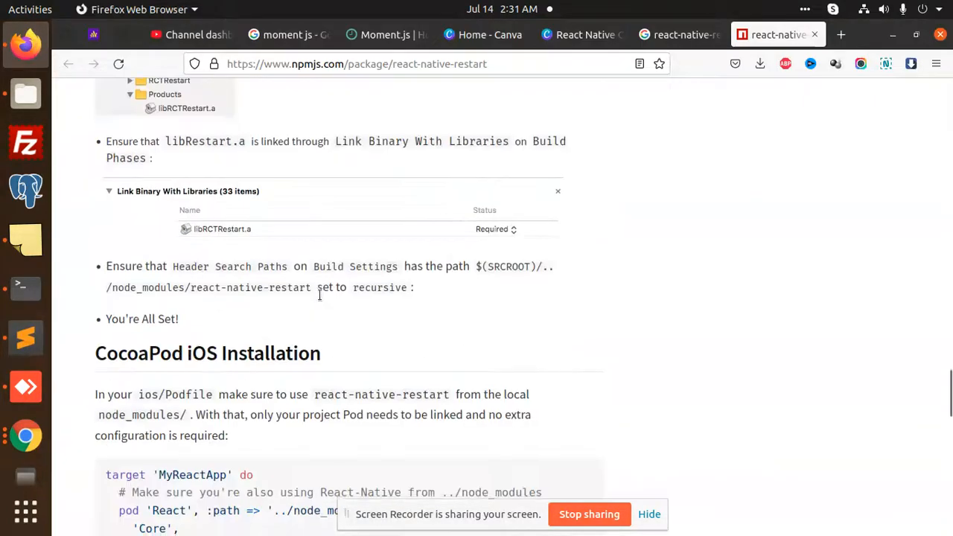
scroll("down", 3)
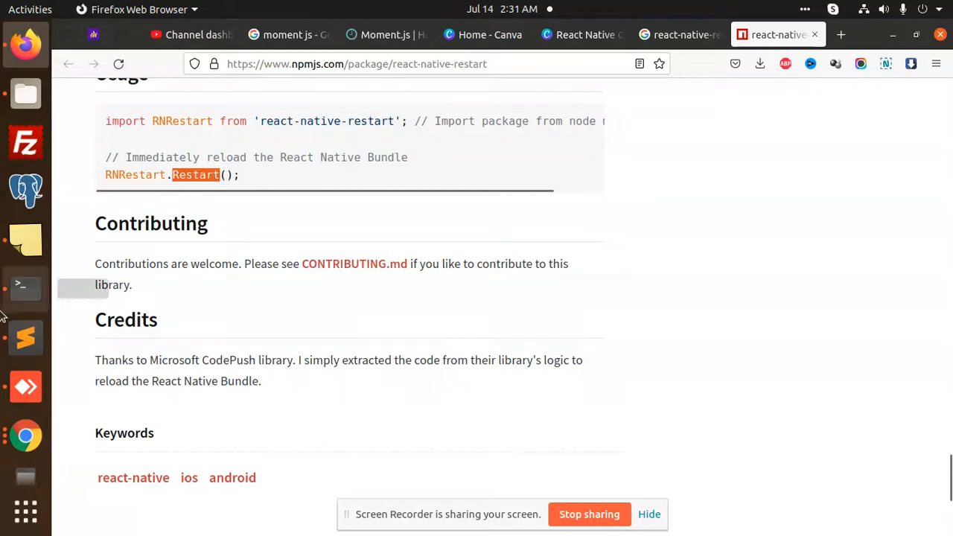
mouse_move(26, 264)
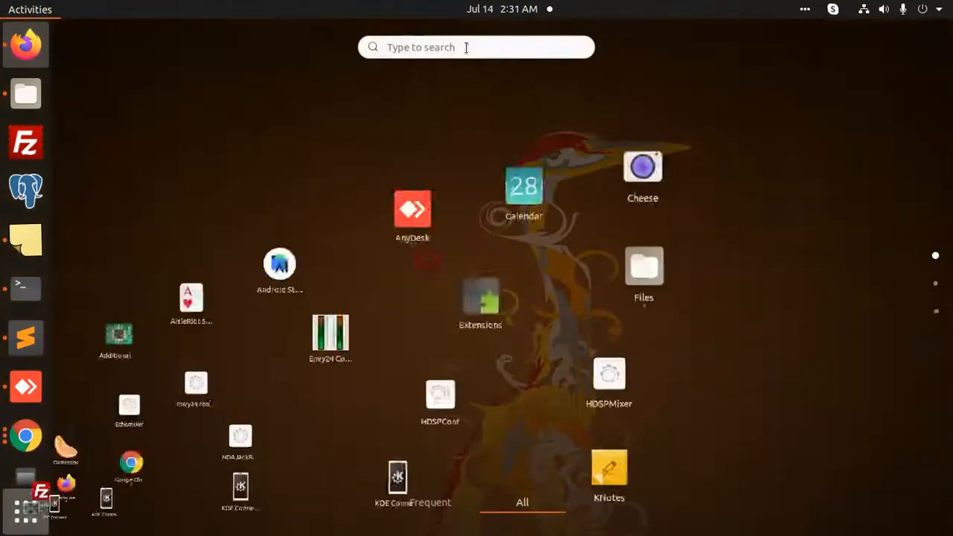
- Launch Visual Studio Code via 'vs' and scroll App.js to the useEffect and onButtonClick code
type("vs")
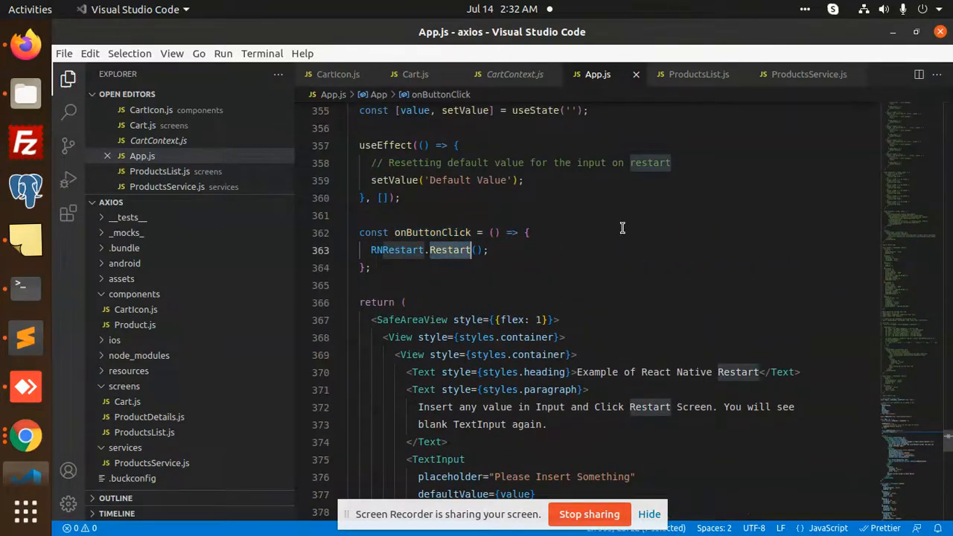
scroll("down", 3)
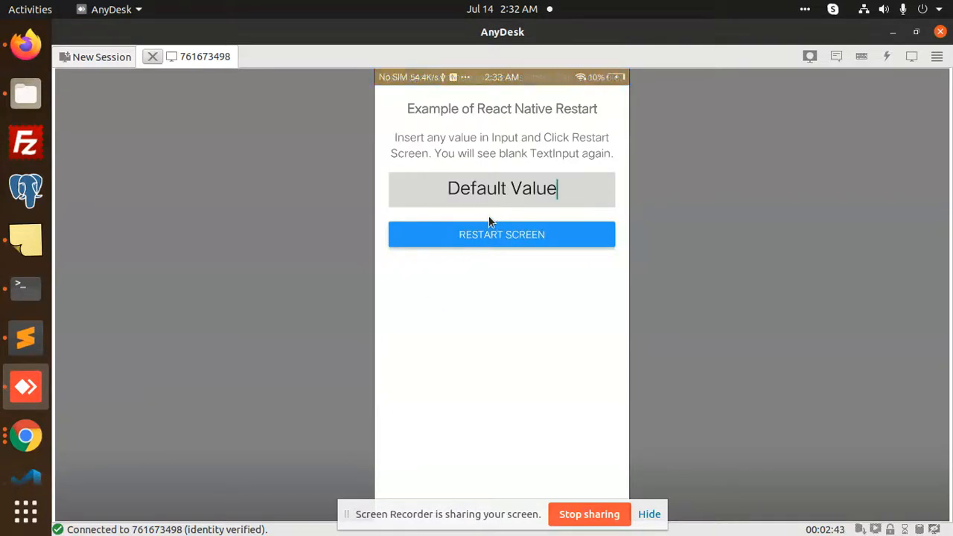
- Enter 2 in the phone app's text input and tap RESTART SCREEN to reset it
left_click(502, 188)
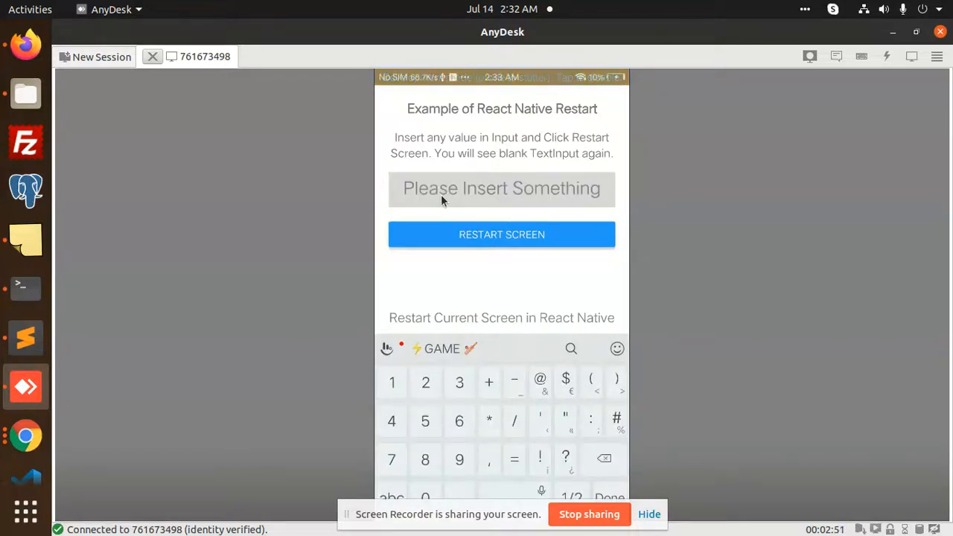
type("2")
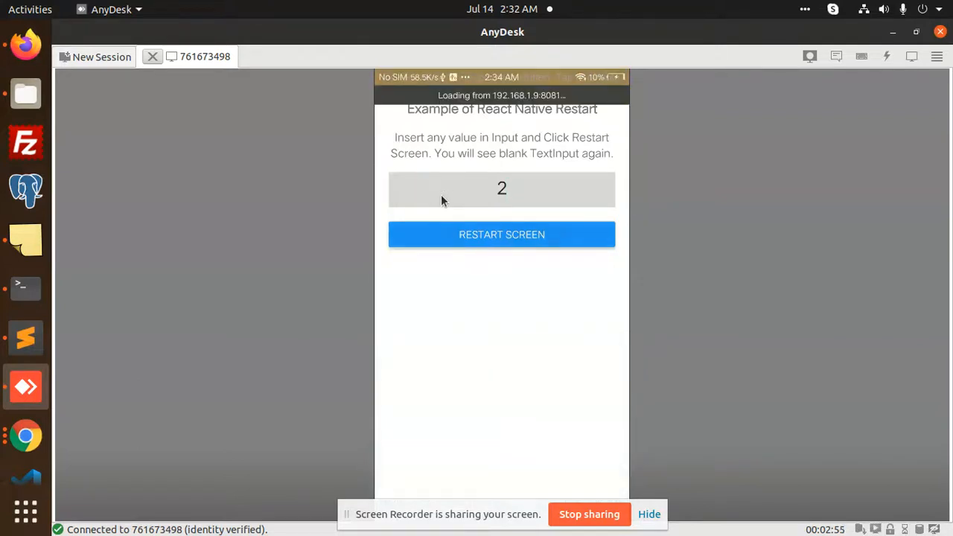
left_click(502, 235)
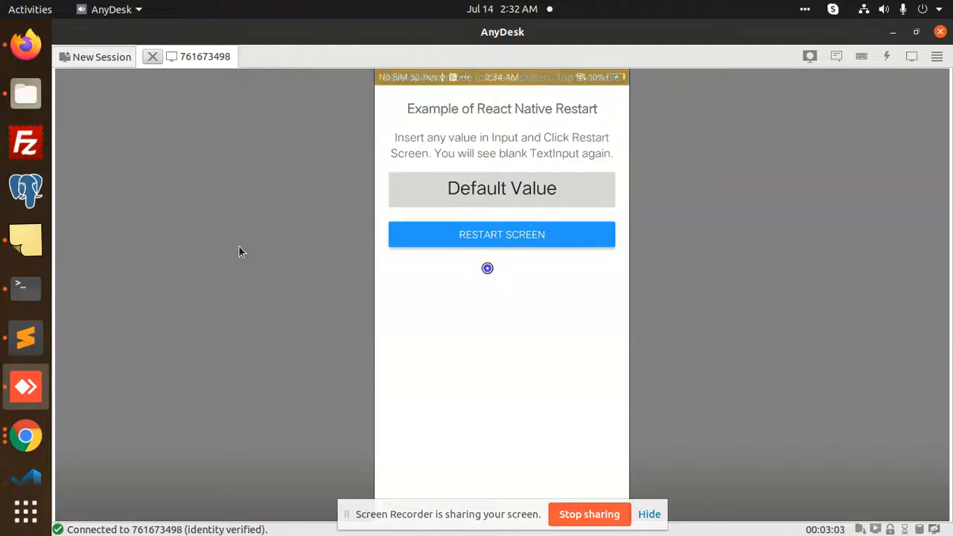
mouse_move(25, 44)
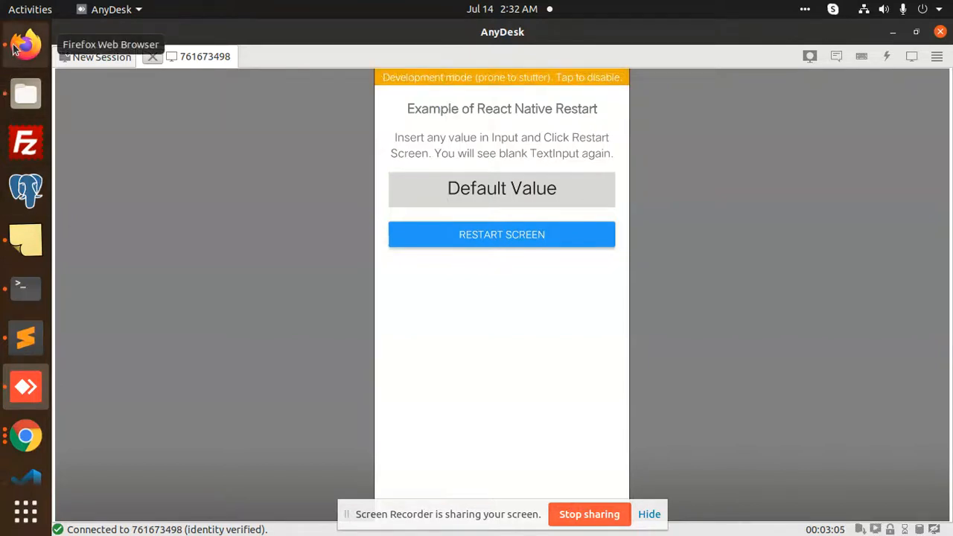